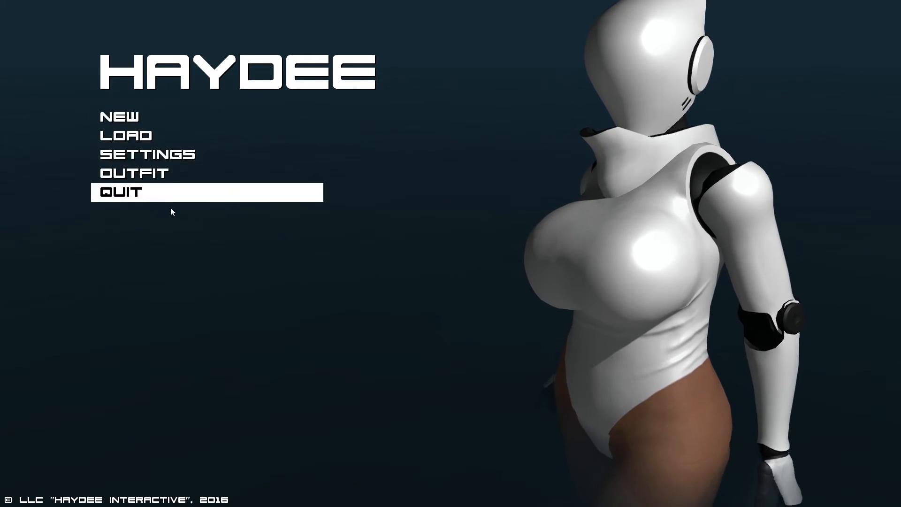
# Look through the video and gameplay settings, then start a new game.
pyautogui.click(147, 153)
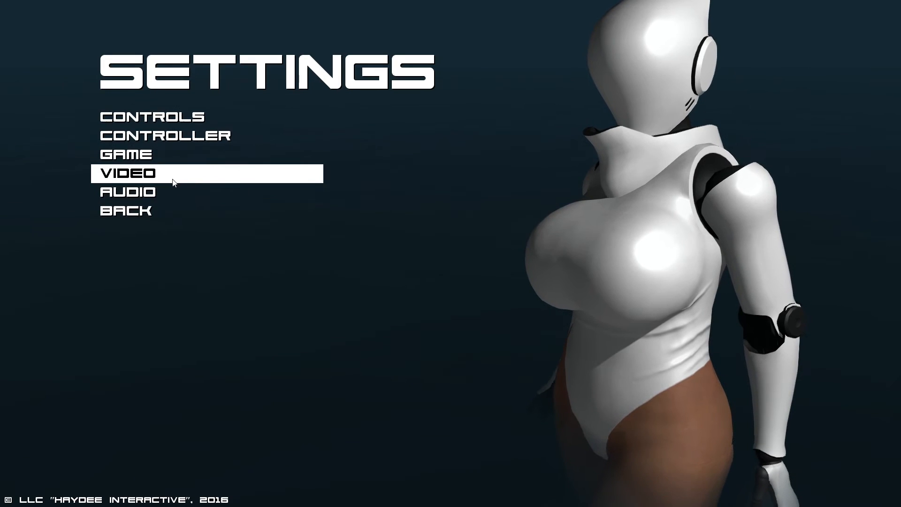
pyautogui.click(128, 173)
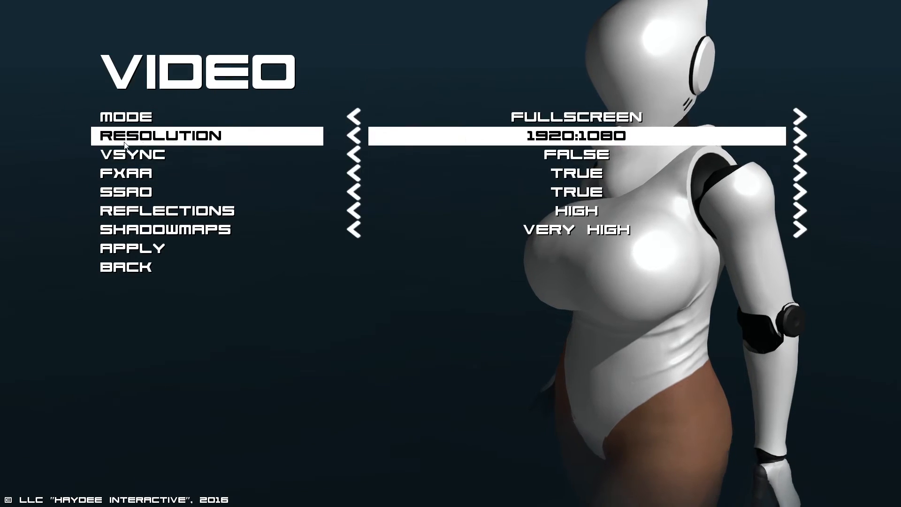
pyautogui.click(126, 266)
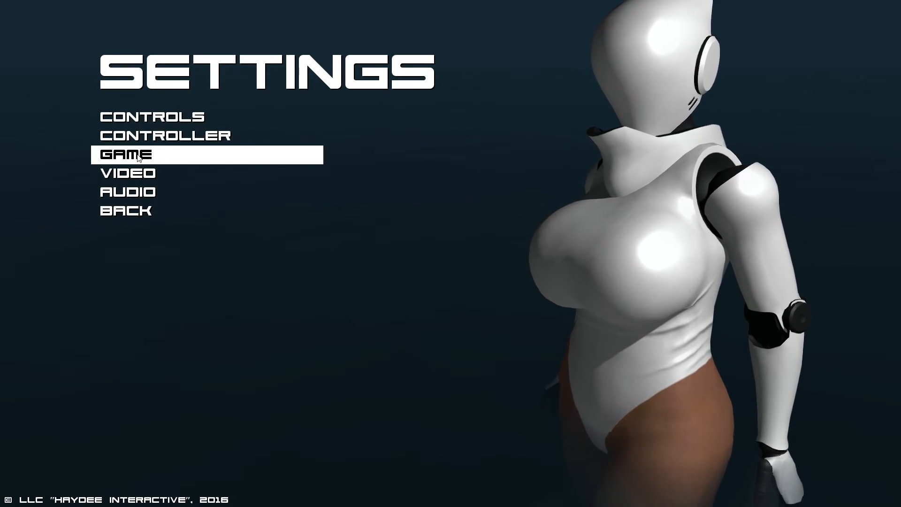
pyautogui.click(132, 154)
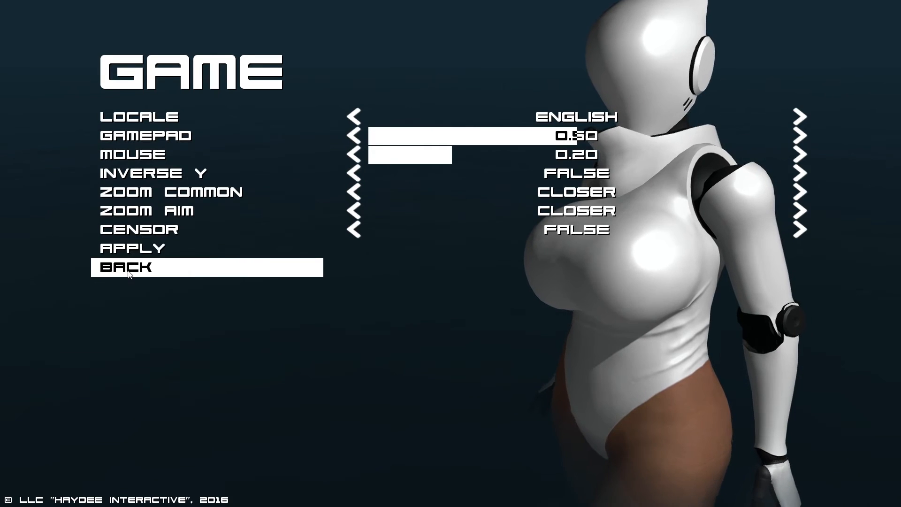
pyautogui.click(125, 267)
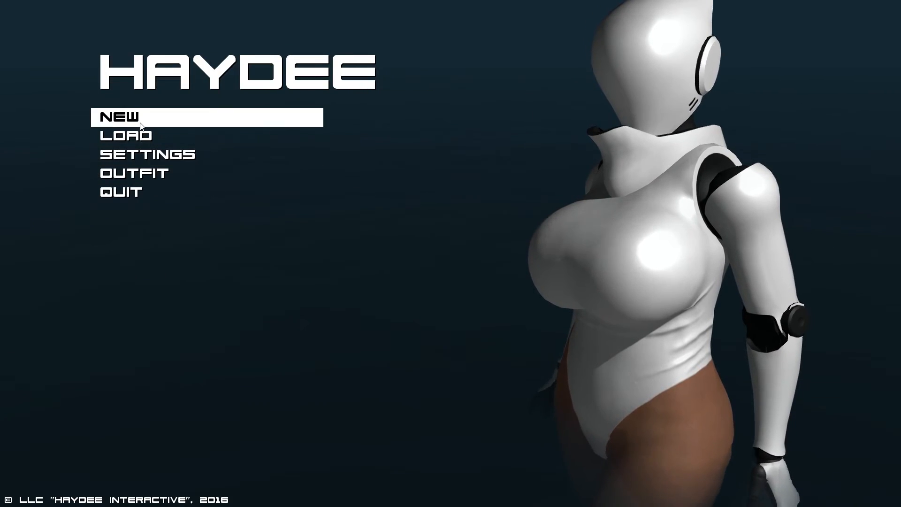
pyautogui.moveTo(141, 123)
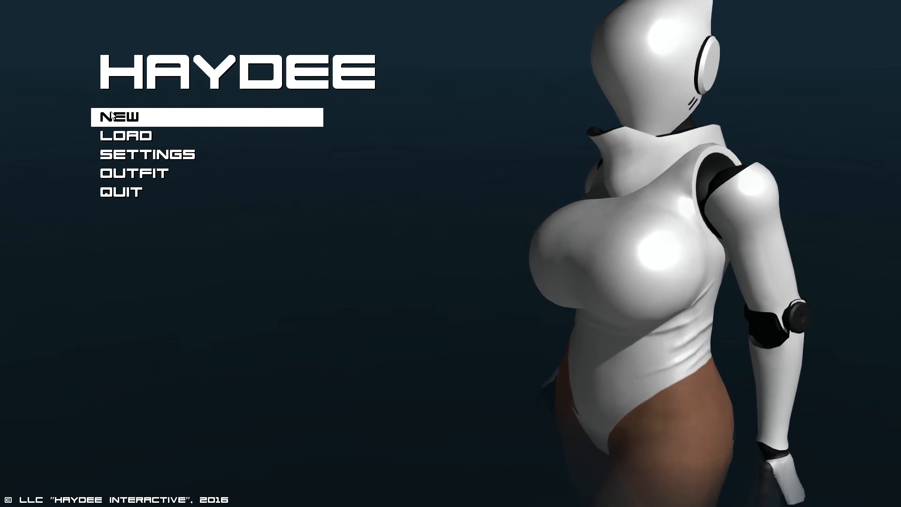
pyautogui.click(121, 116)
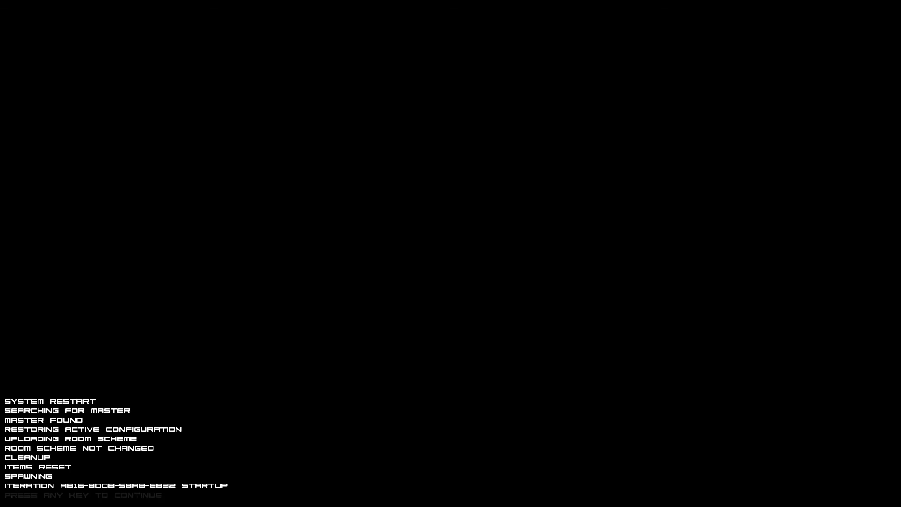
# Continue past the restart screen and start a new game on Hardcore difficulty.
pyautogui.press('space')
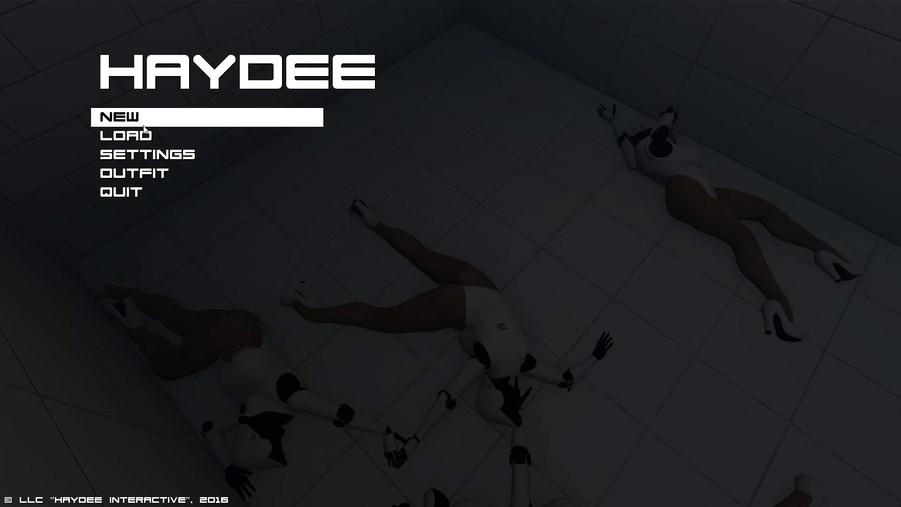
pyautogui.click(121, 115)
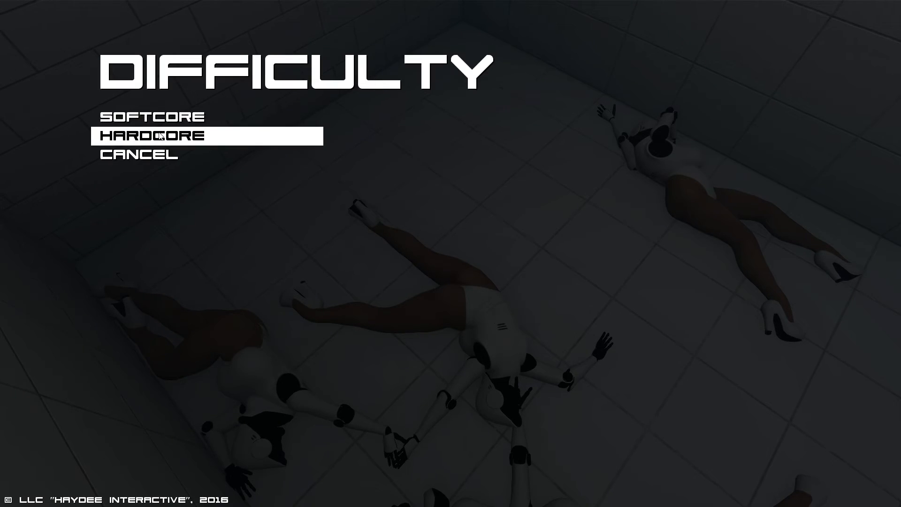
pyautogui.click(154, 136)
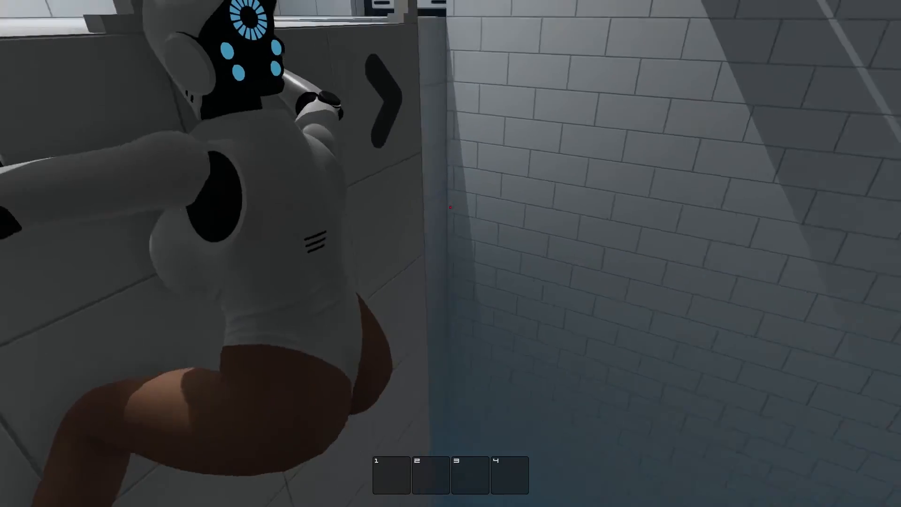
pyautogui.moveTo(450, 207)
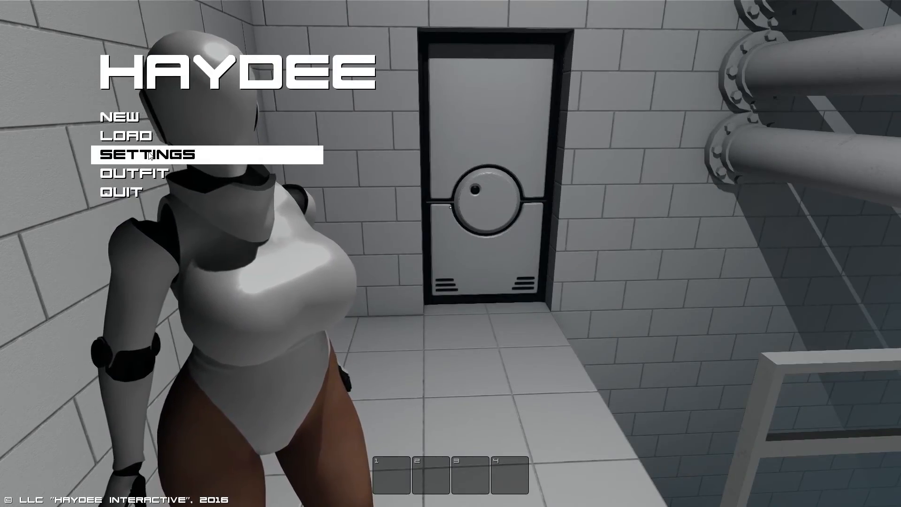
# Set Zoom Common to Closer in Game settings, then back out to the main menu.
pyautogui.click(152, 154)
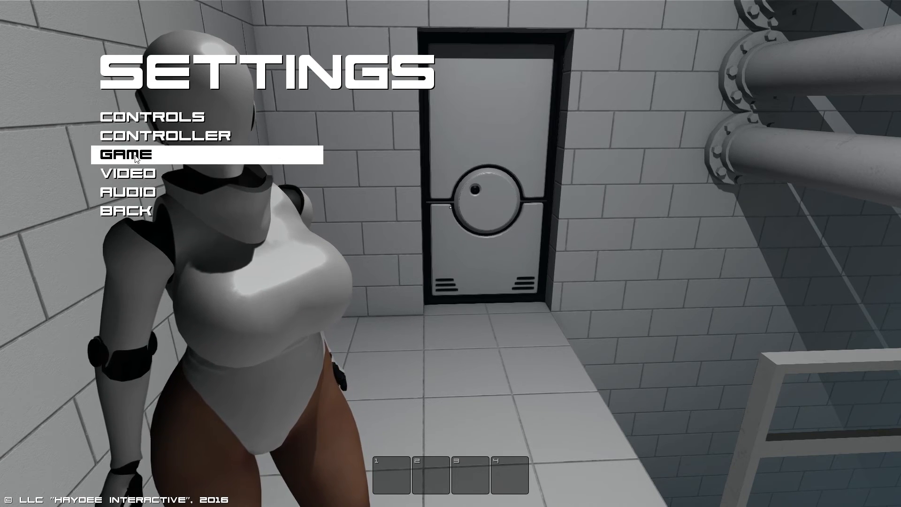
pyautogui.click(126, 154)
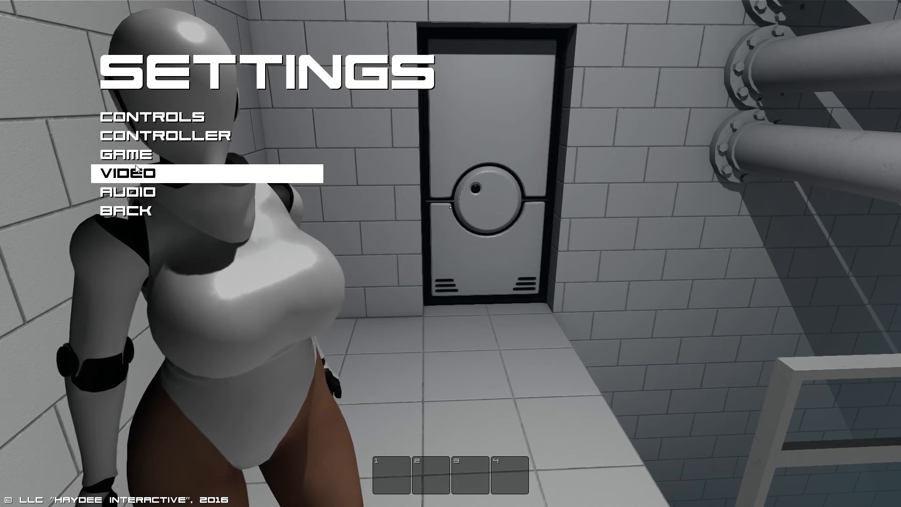
pyautogui.click(128, 154)
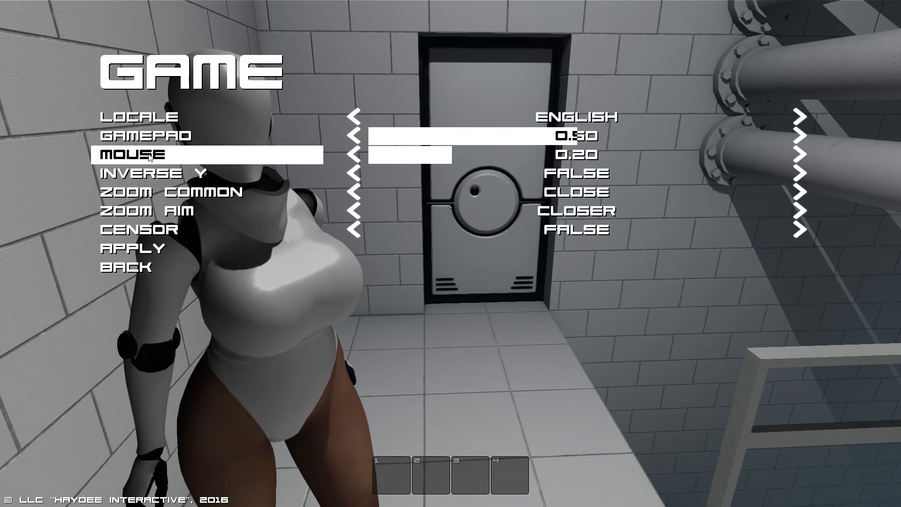
pyautogui.click(173, 191)
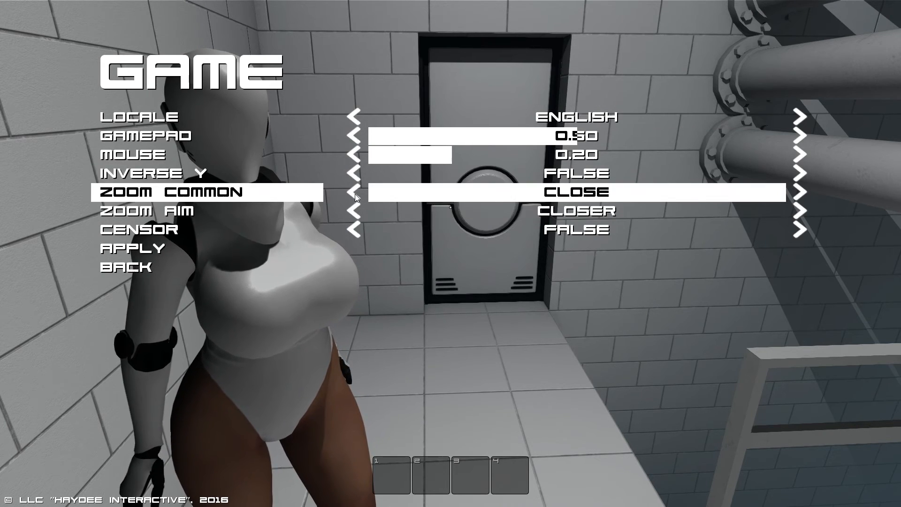
pyautogui.click(799, 192)
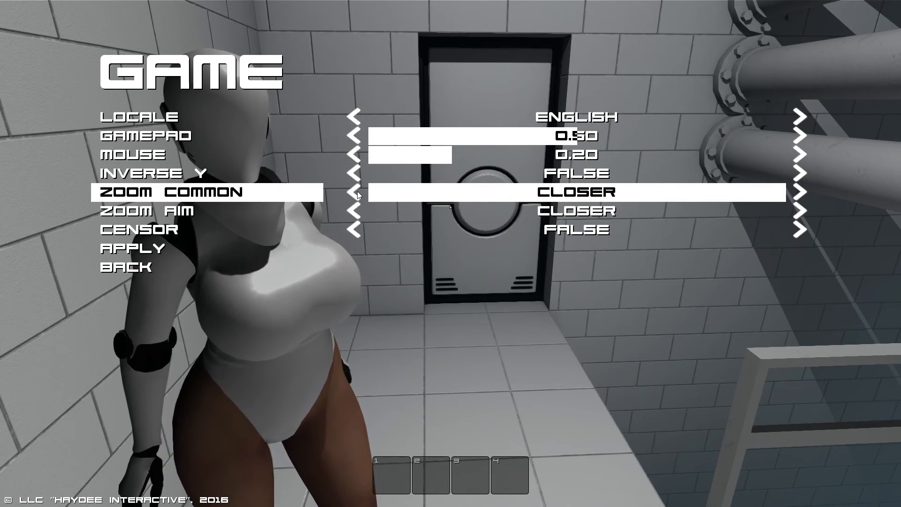
pyautogui.click(131, 264)
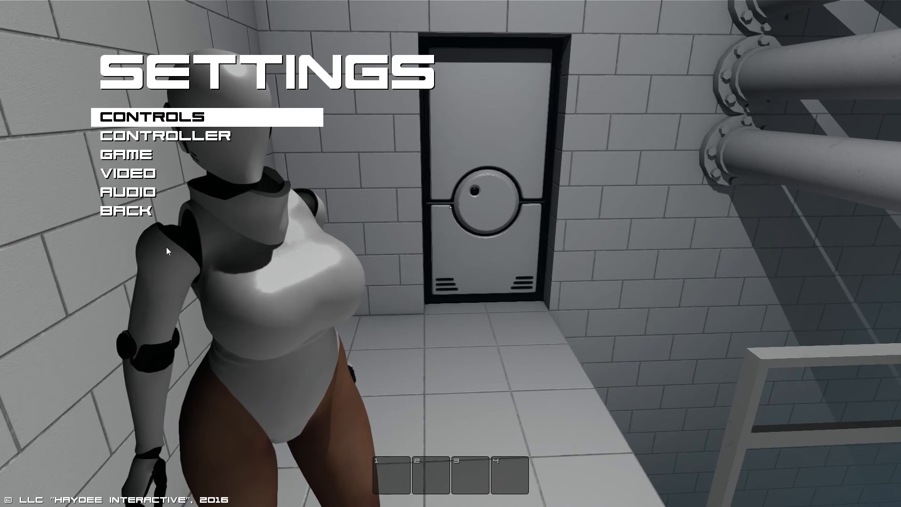
pyautogui.click(130, 211)
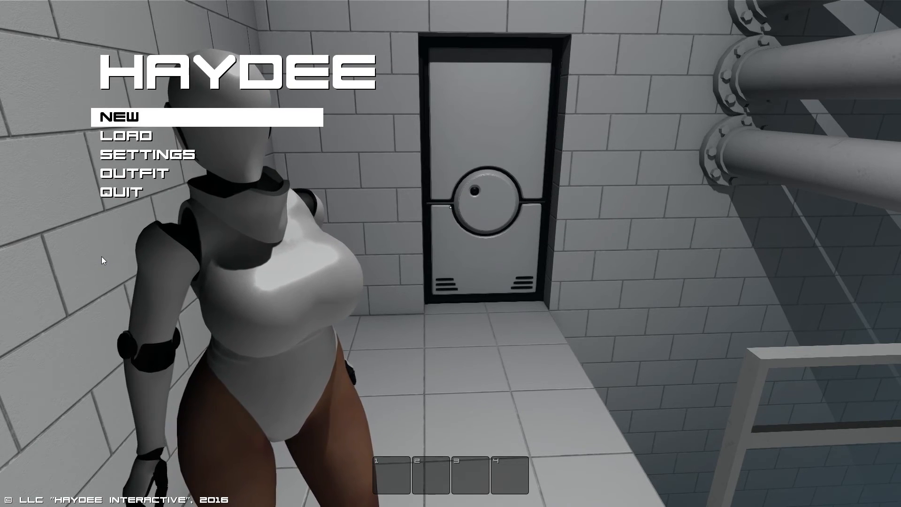
pyautogui.moveTo(358, 260)
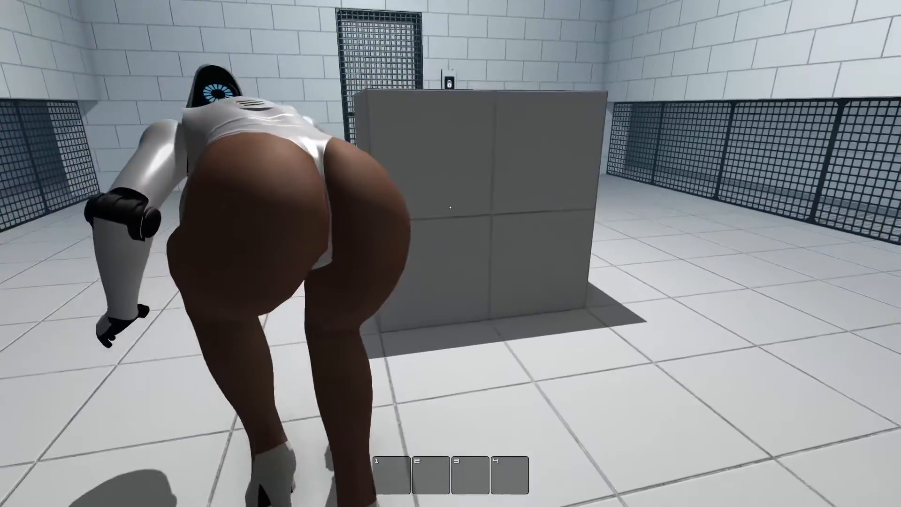
pyautogui.moveTo(451, 207)
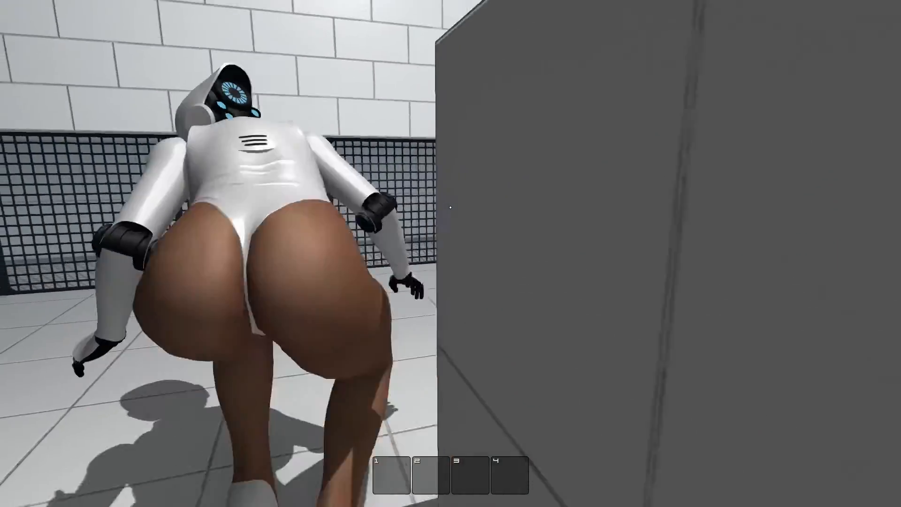
pyautogui.moveTo(450, 207)
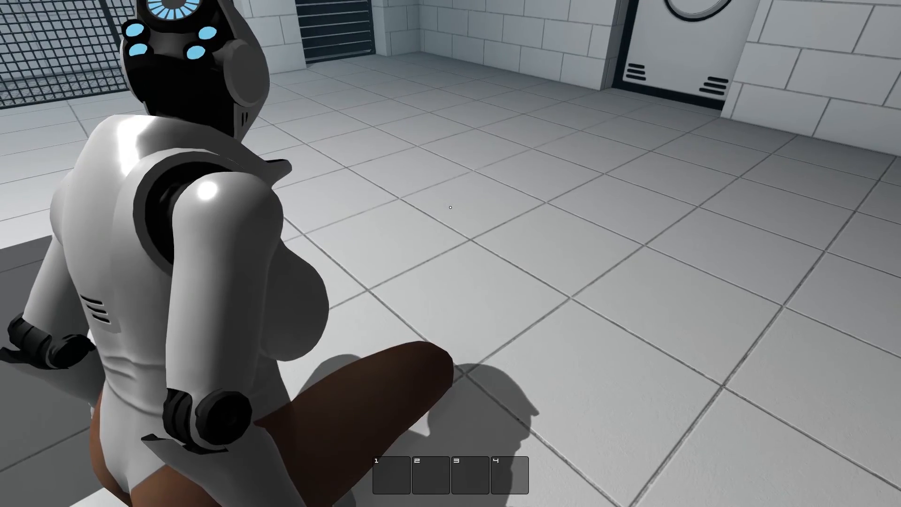
pyautogui.moveTo(450, 207)
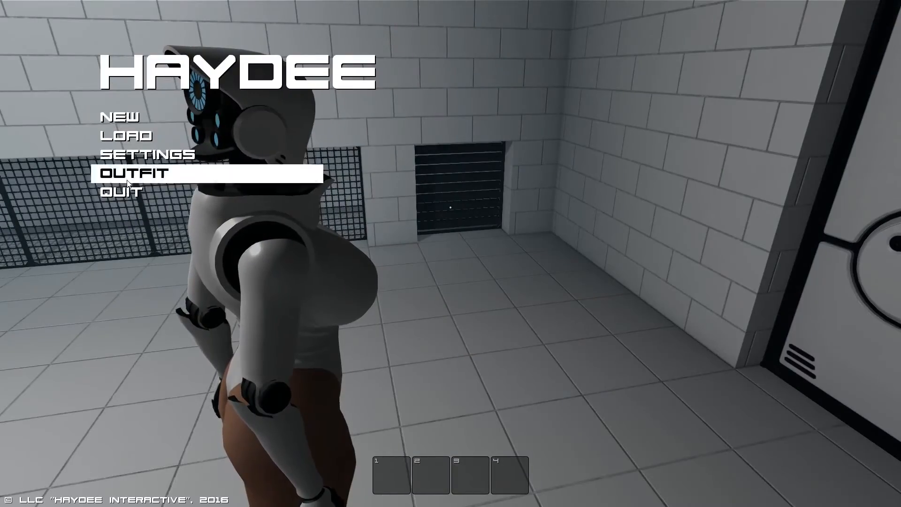
# Switch Censor to True in the Game settings and go back.
pyautogui.click(147, 154)
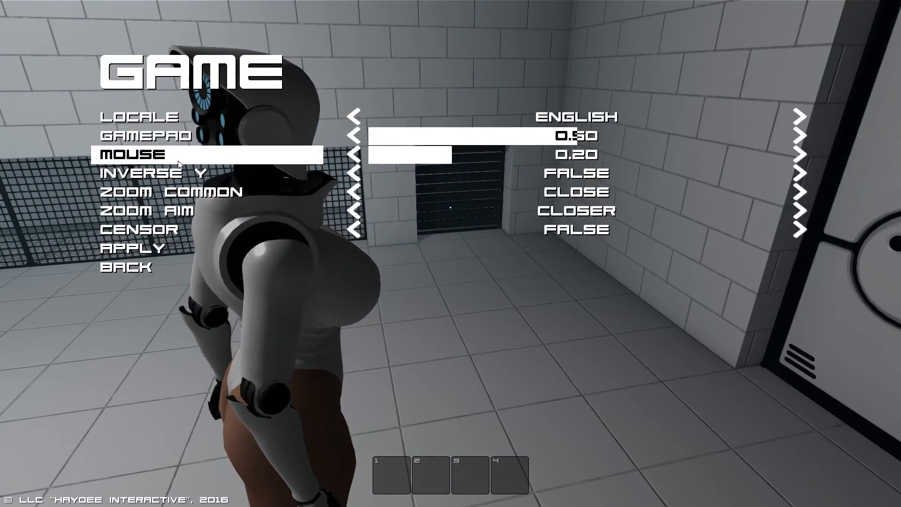
pyautogui.click(799, 230)
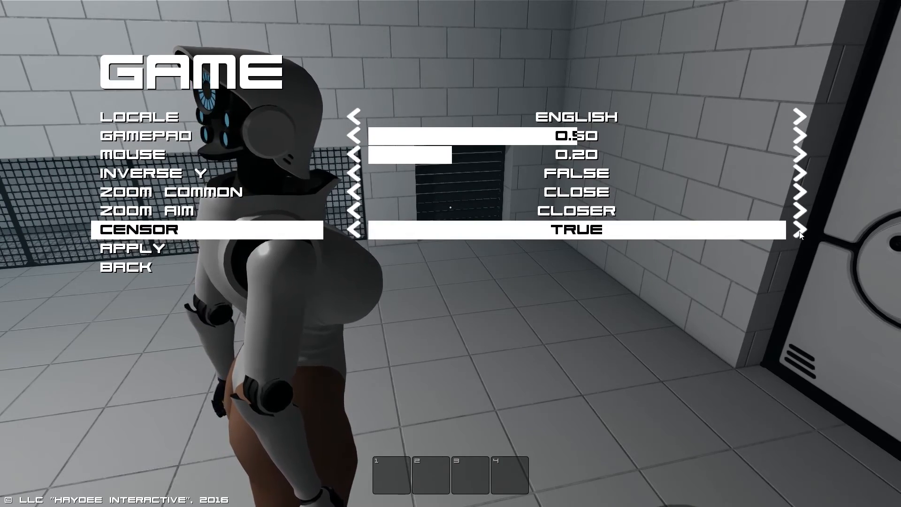
pyautogui.click(125, 265)
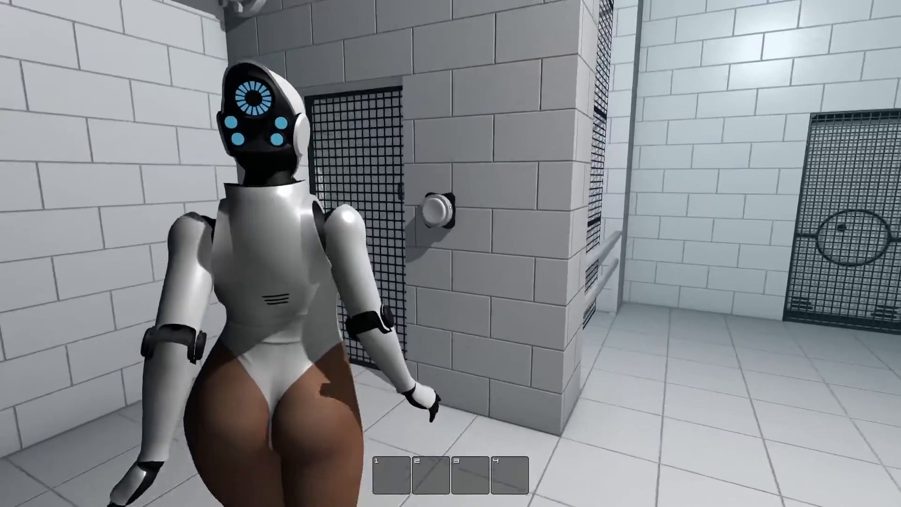
pyautogui.moveTo(451, 253)
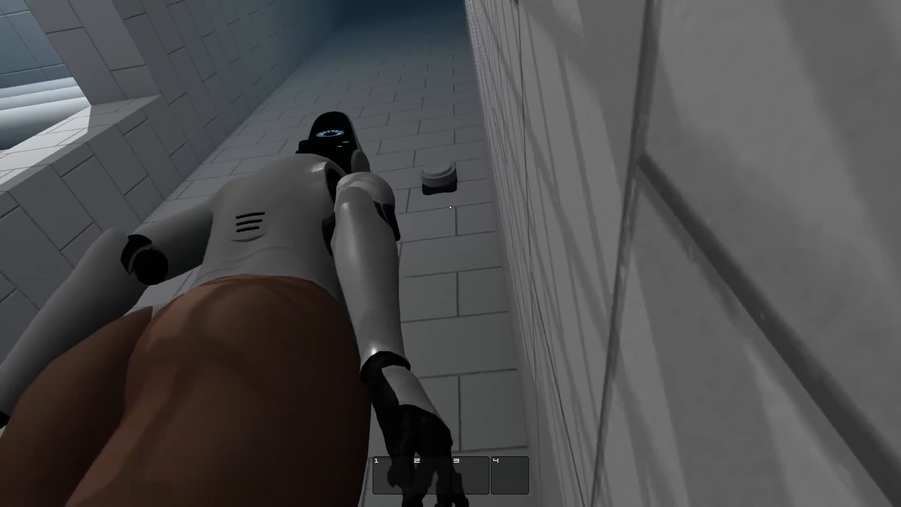
pyautogui.moveTo(451, 205)
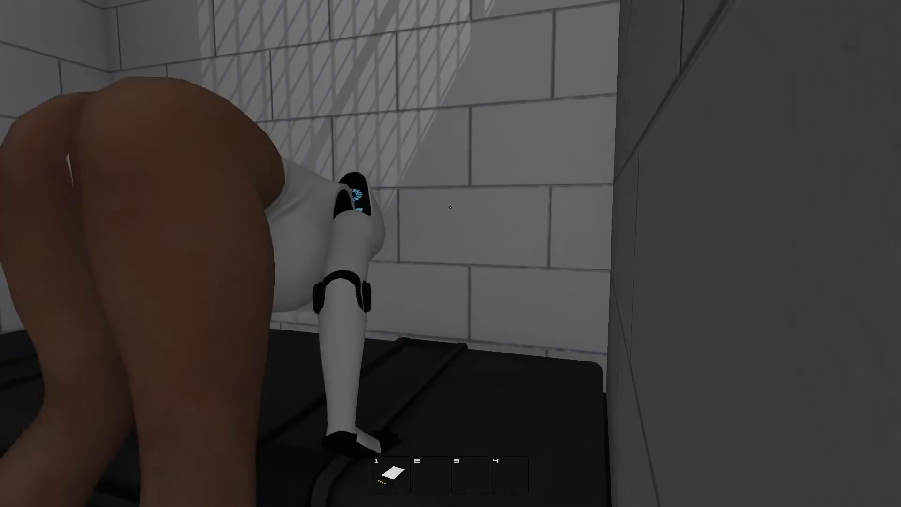
pyautogui.moveTo(451, 207)
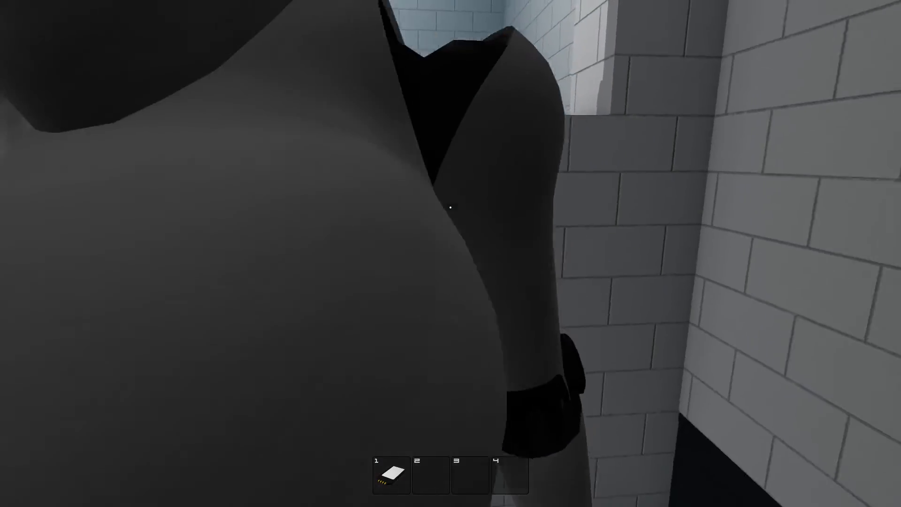
pyautogui.moveTo(450, 207)
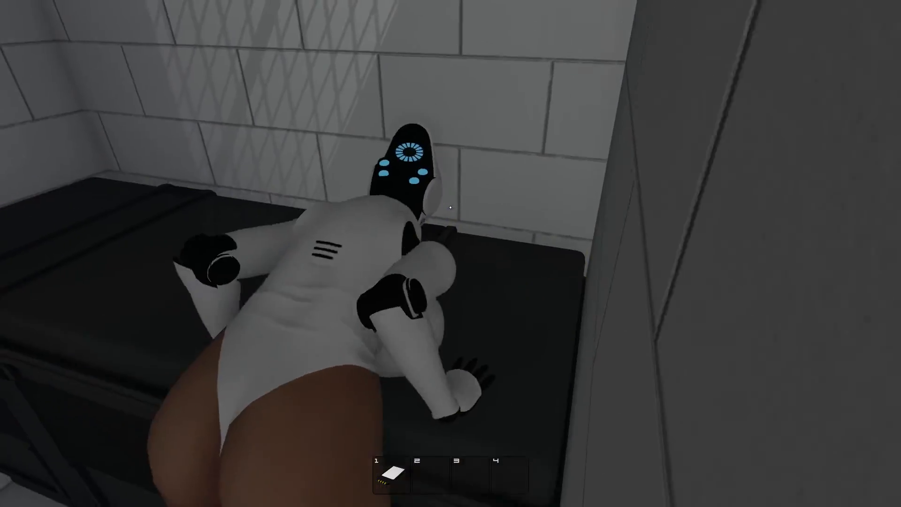
pyautogui.moveTo(450, 207)
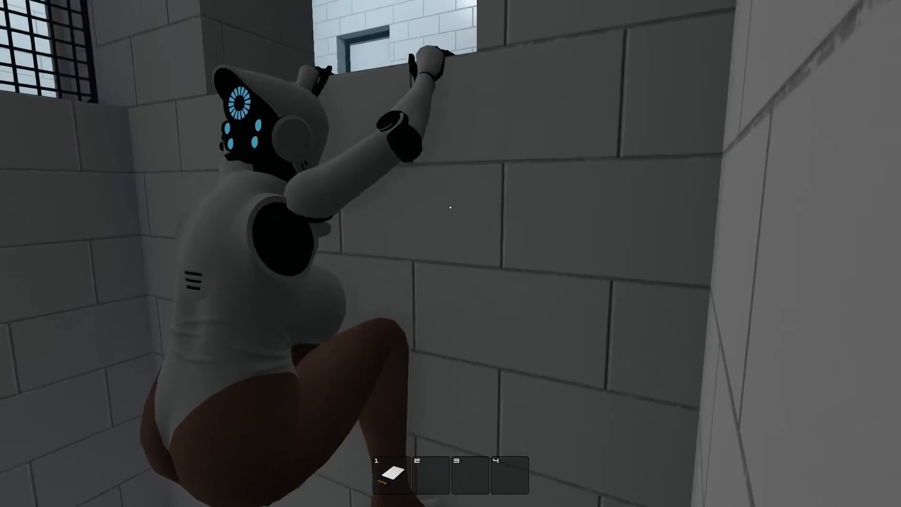
pyautogui.moveTo(450, 207)
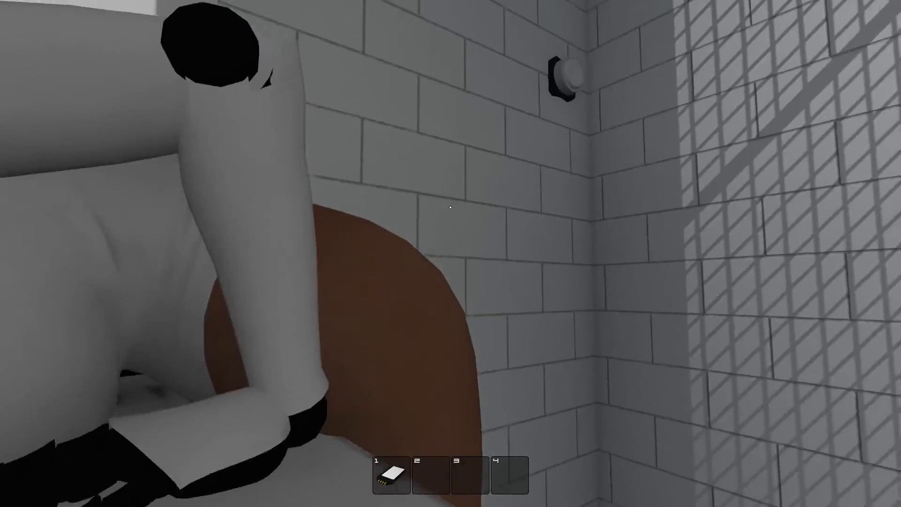
pyautogui.moveTo(450, 207)
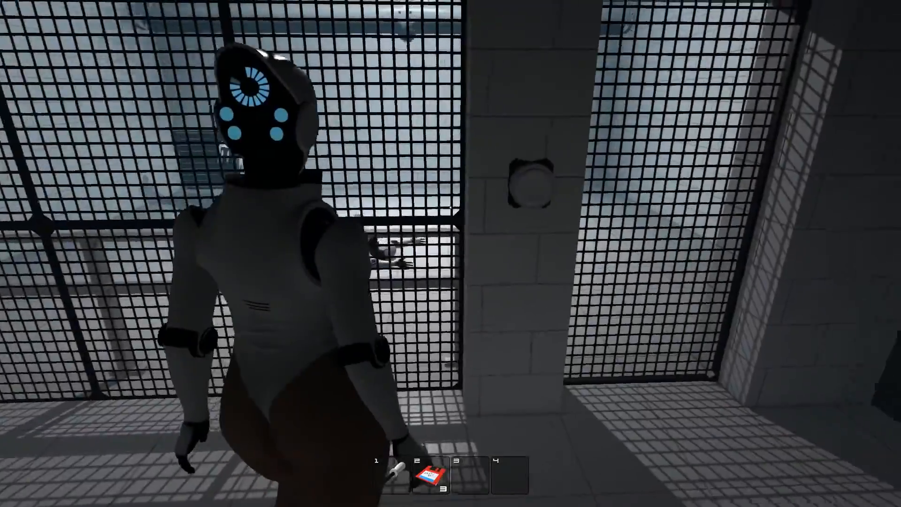
pyautogui.moveTo(451, 253)
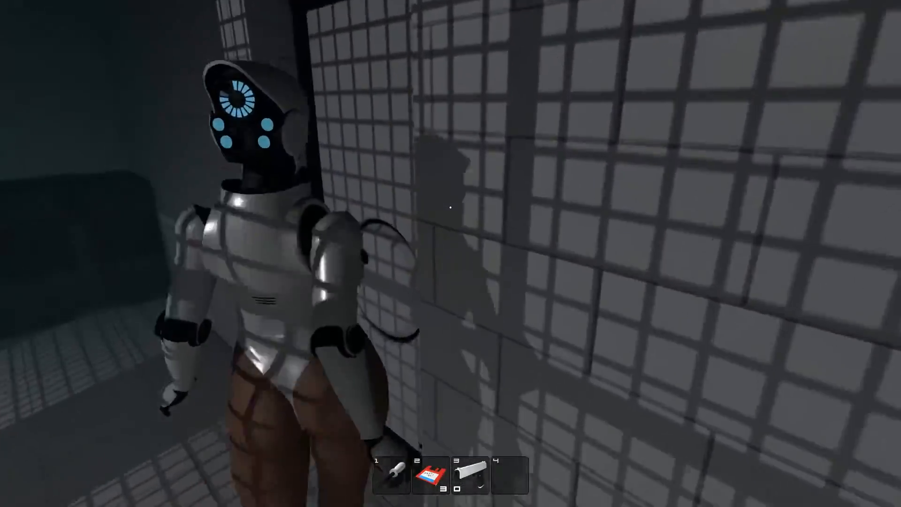
pyautogui.moveTo(451, 205)
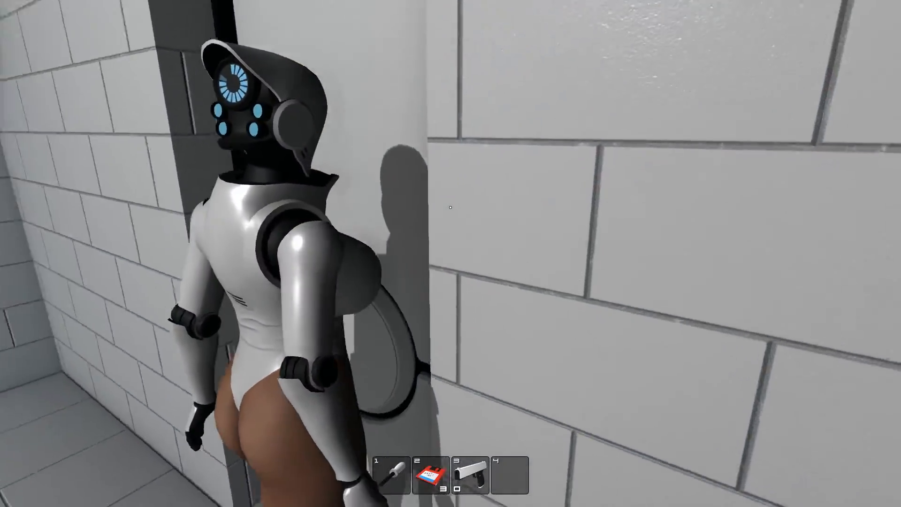
pyautogui.moveTo(450, 207)
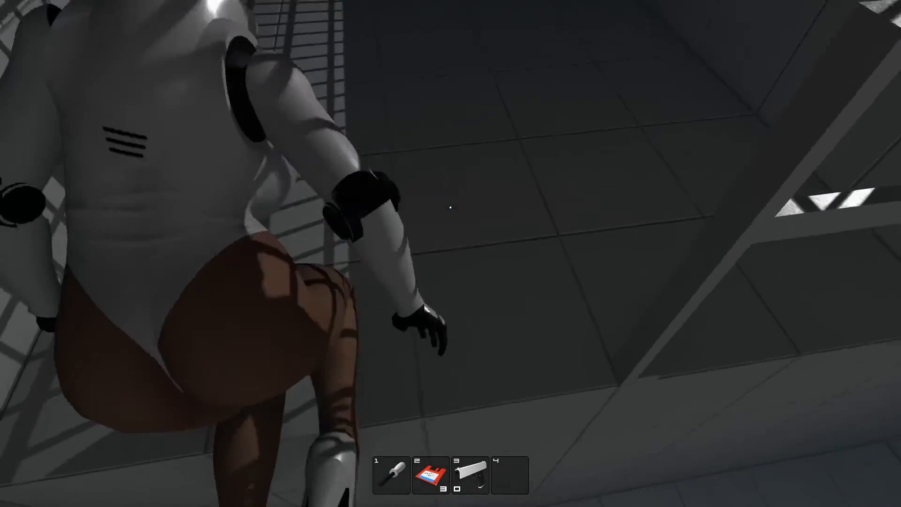
# Crouch-walk across the white-tiled room to the dark crates.
pyautogui.press('3')
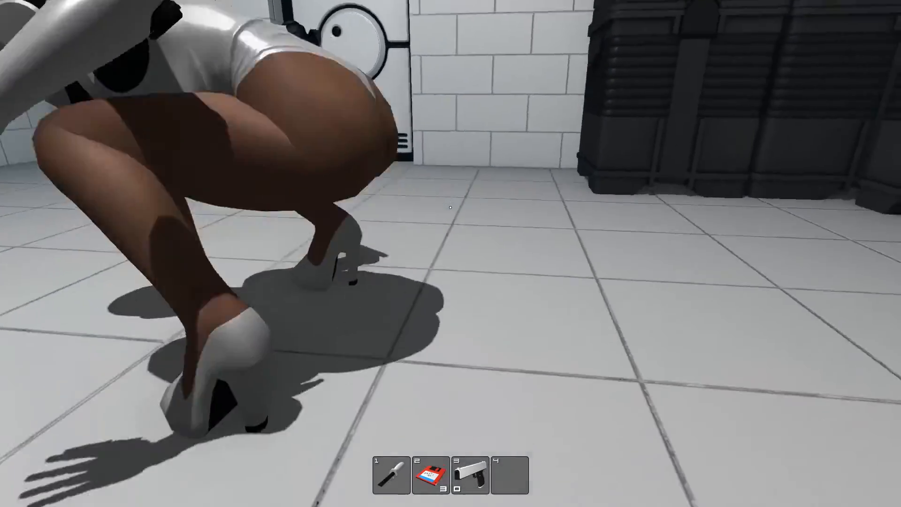
pyautogui.moveTo(451, 207)
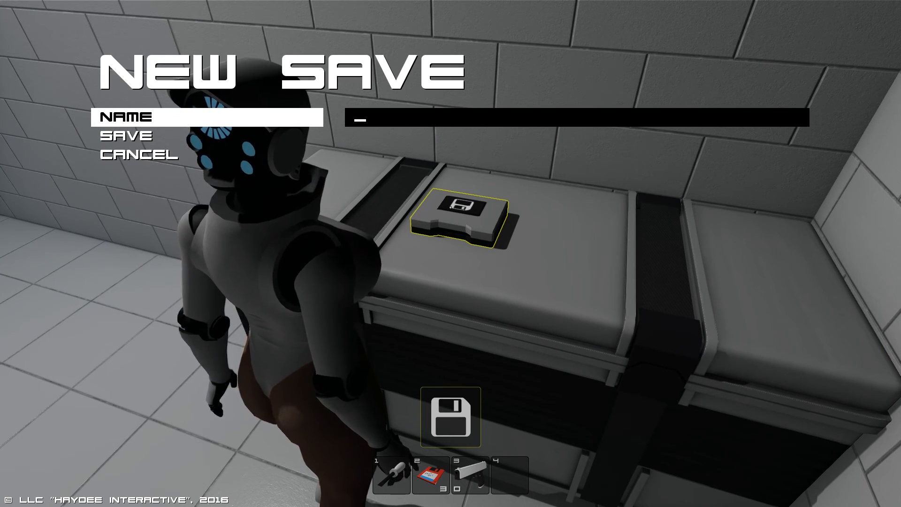
# Name the new save 'JLOBOT'.
pyautogui.write('JLO')
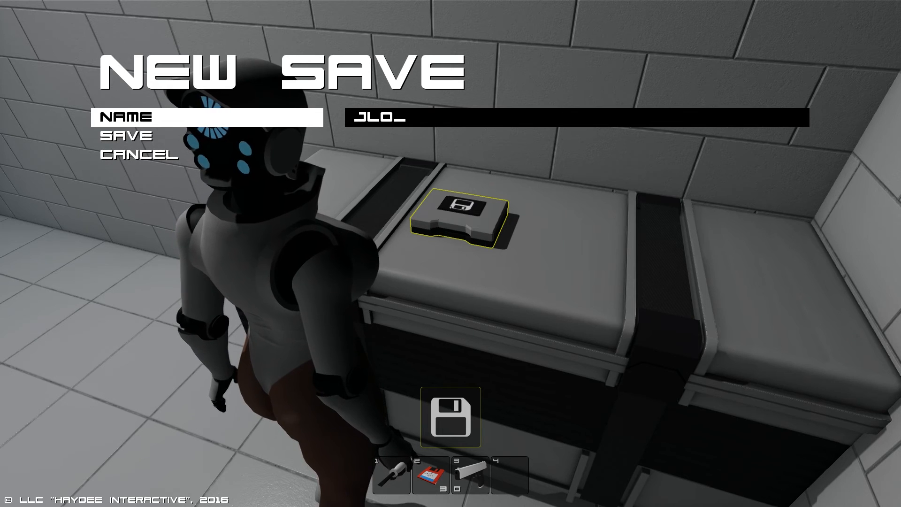
pyautogui.write('BOT')
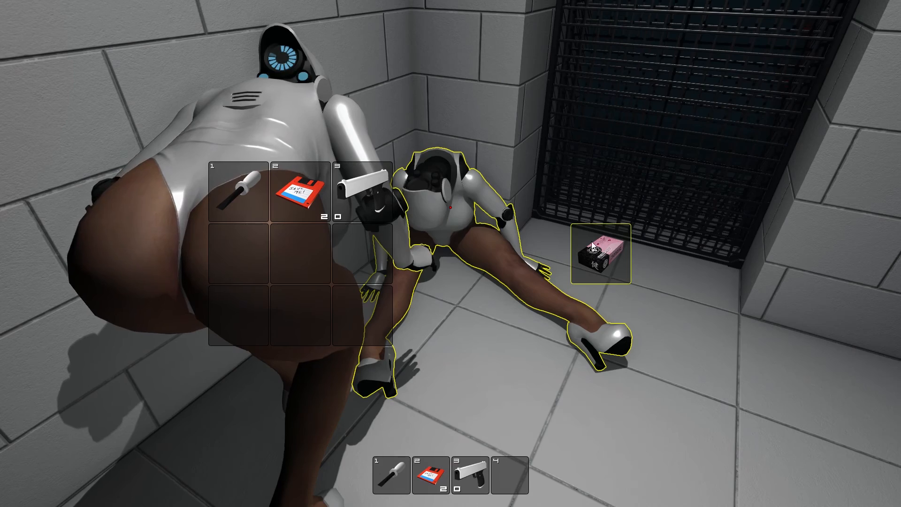
# Take the keycard from the robot's corpse and rearrange it in the inventory grid.
pyautogui.click(599, 253)
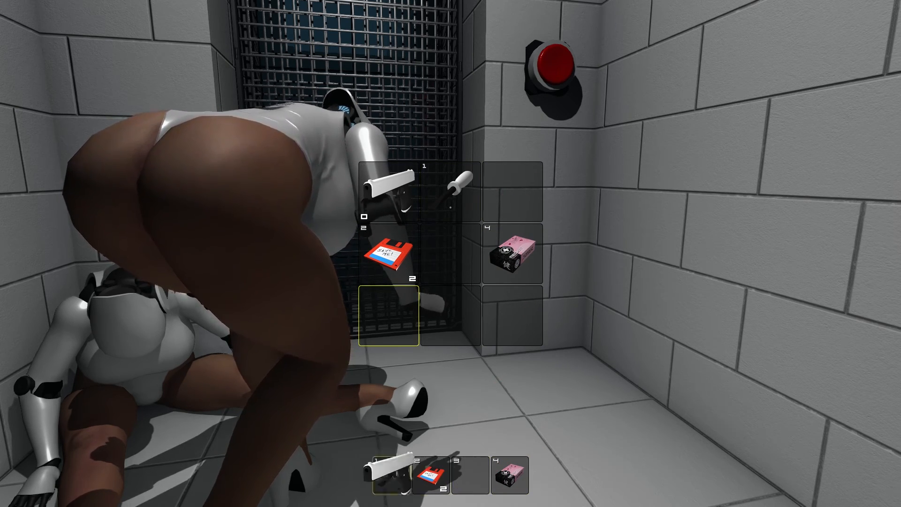
pyautogui.click(432, 474)
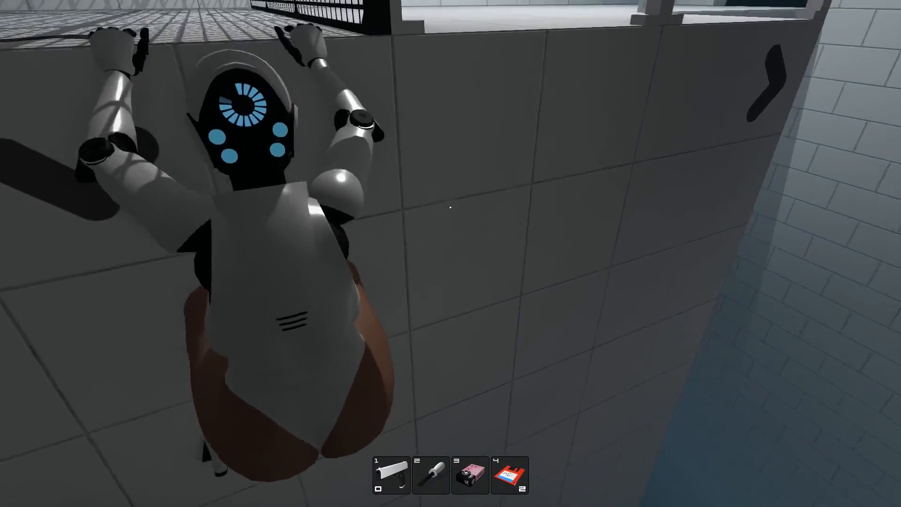
pyautogui.moveTo(451, 207)
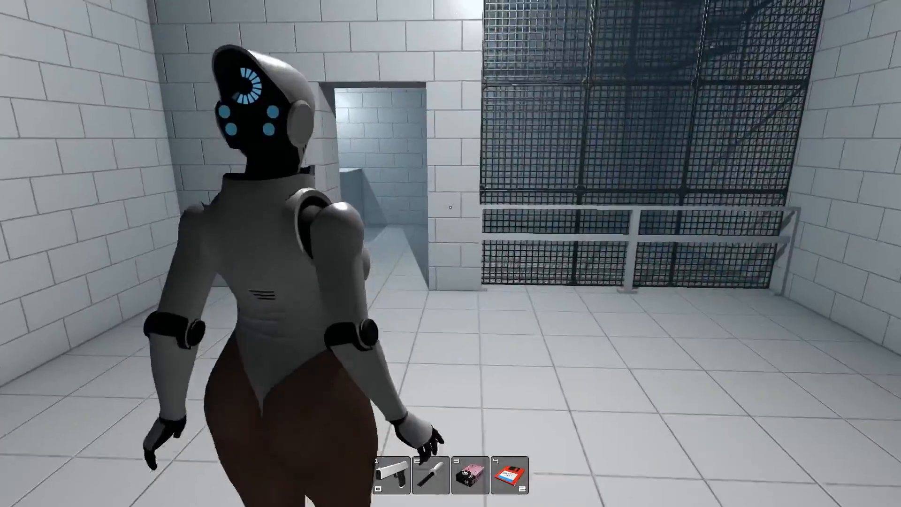
# Walk forward into the tiled room beside the metal grate.
pyautogui.press('w')
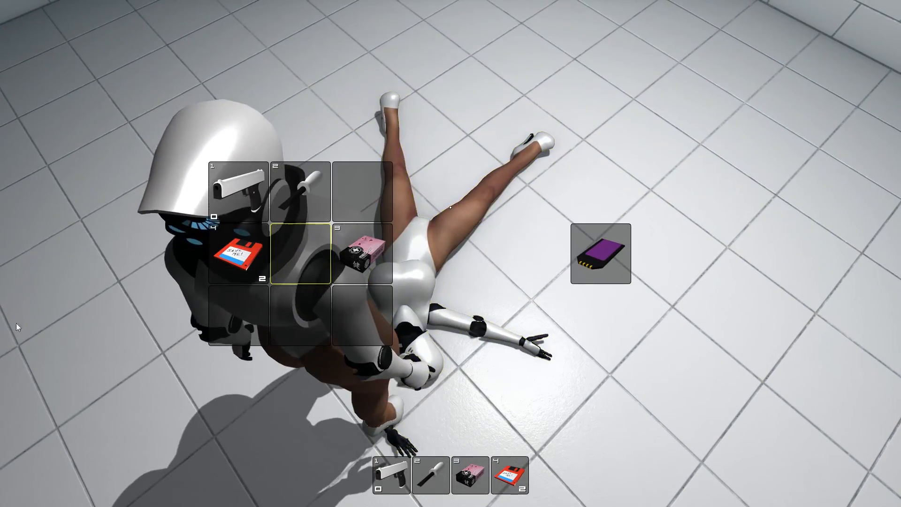
# Move the purple keycard into the empty slot beside the floppy disk.
pyautogui.click(601, 256)
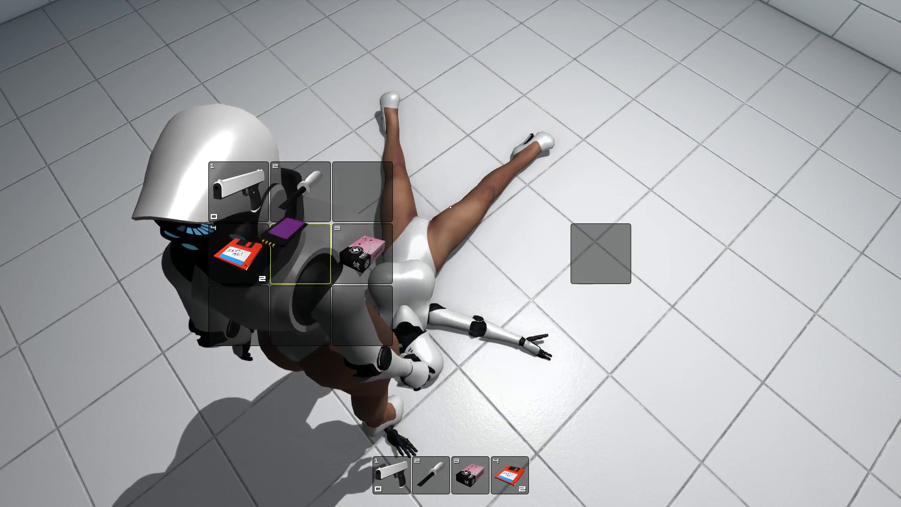